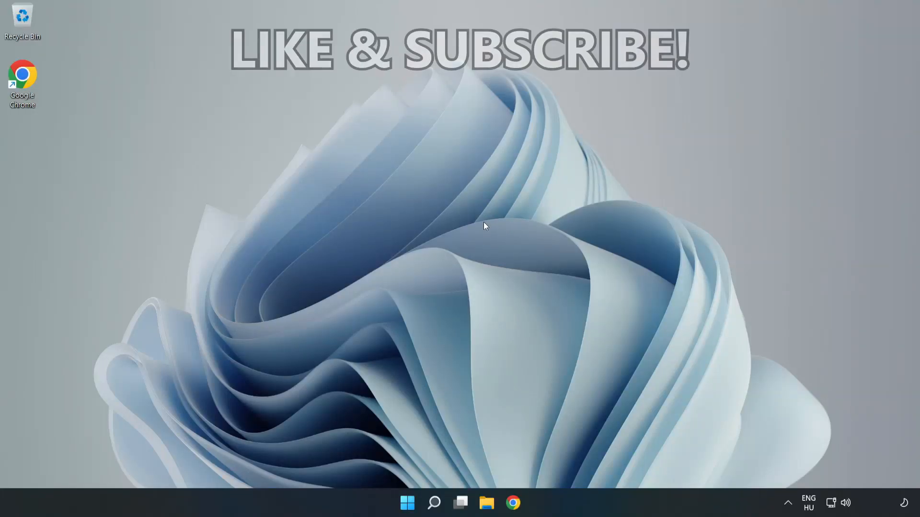
mouse_move(458, 250)
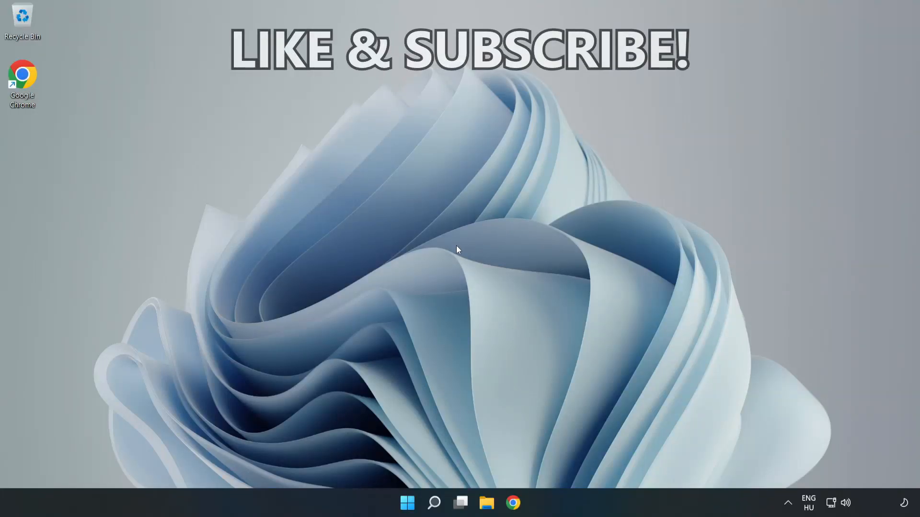
mouse_move(458, 263)
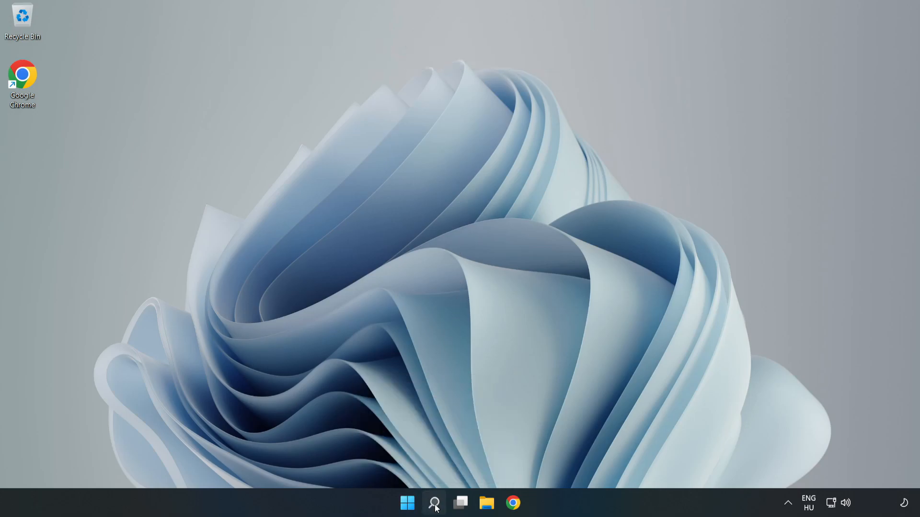
- Search for cmd and launch Command Prompt as administrator
left_click(434, 503)
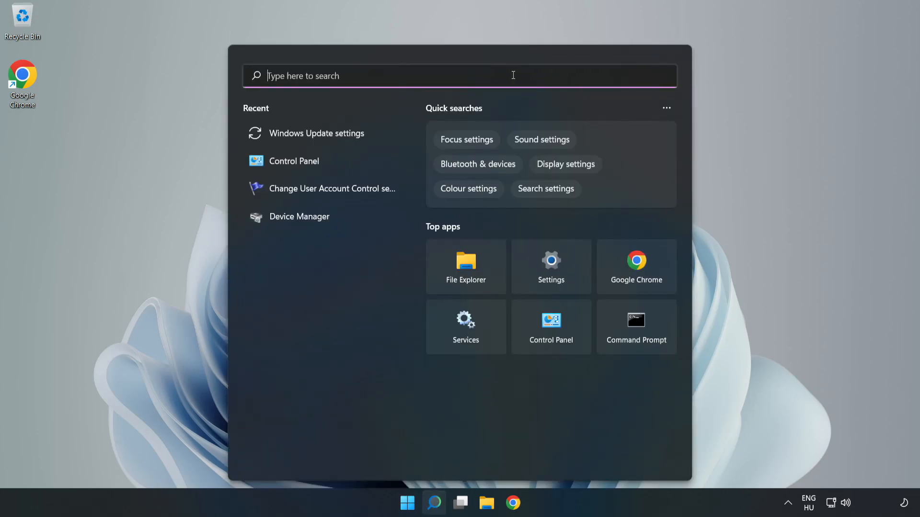
type("cmd")
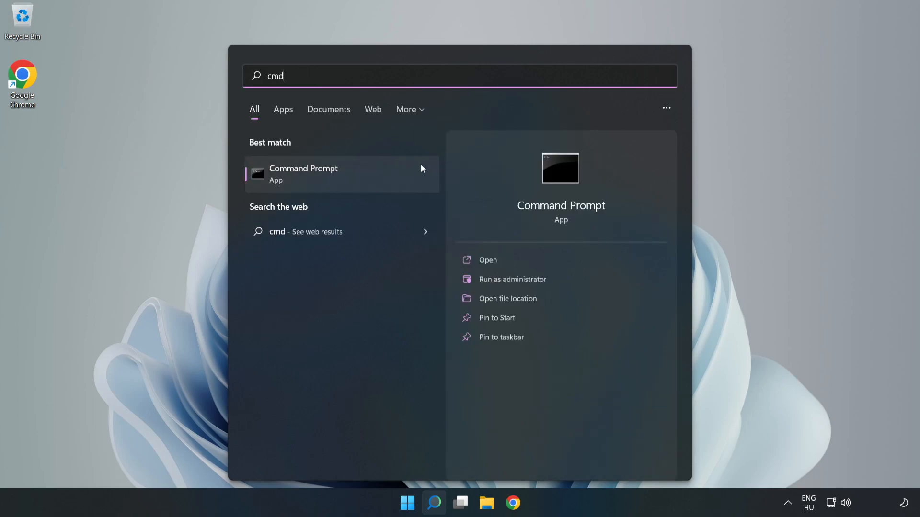
mouse_move(375, 176)
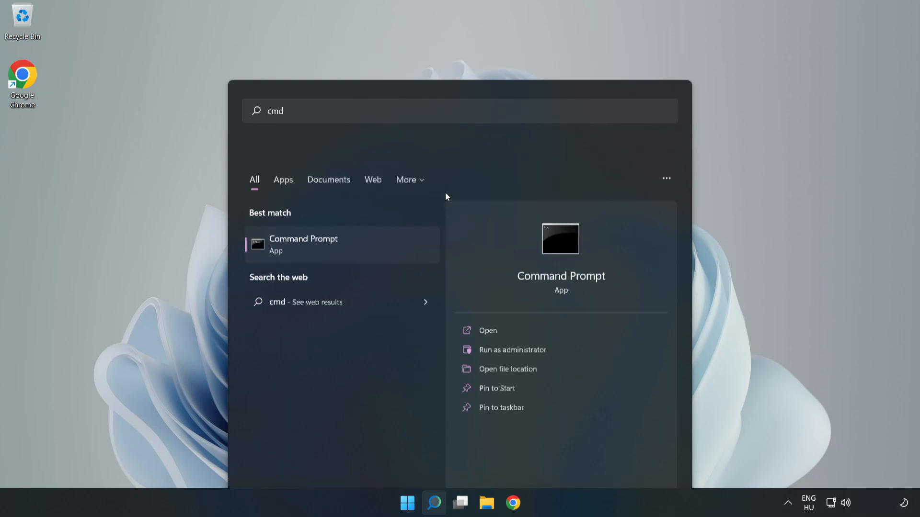
left_click(512, 350)
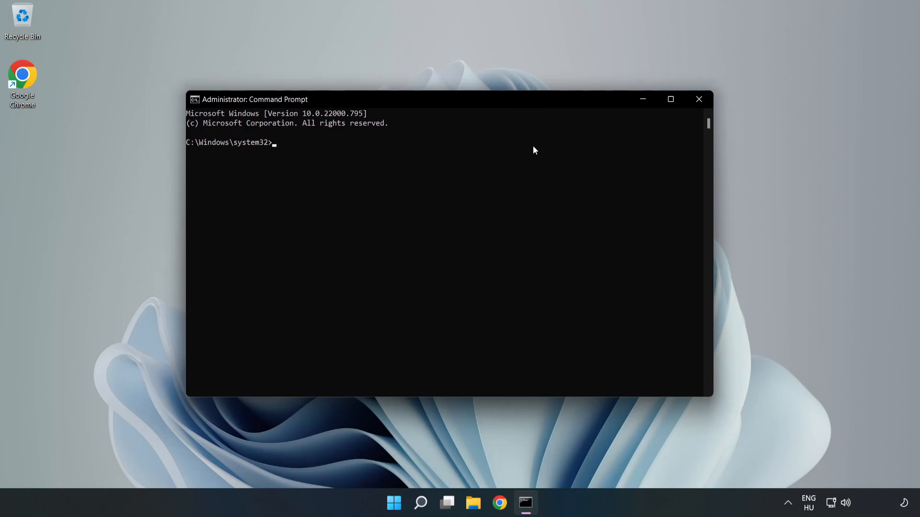
- Run ipconfig /flushdns and netsh winsock reset in the administrator console
type("ipconfig /fl")
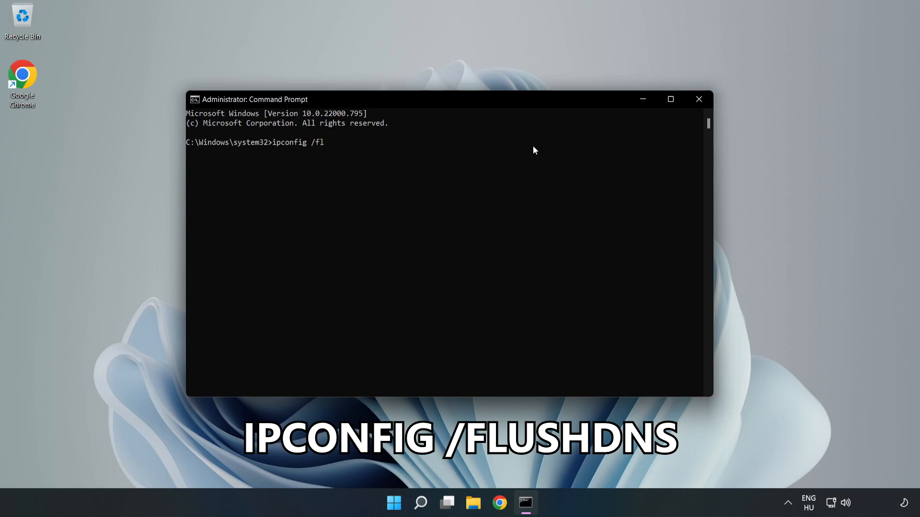
type("ushdns")
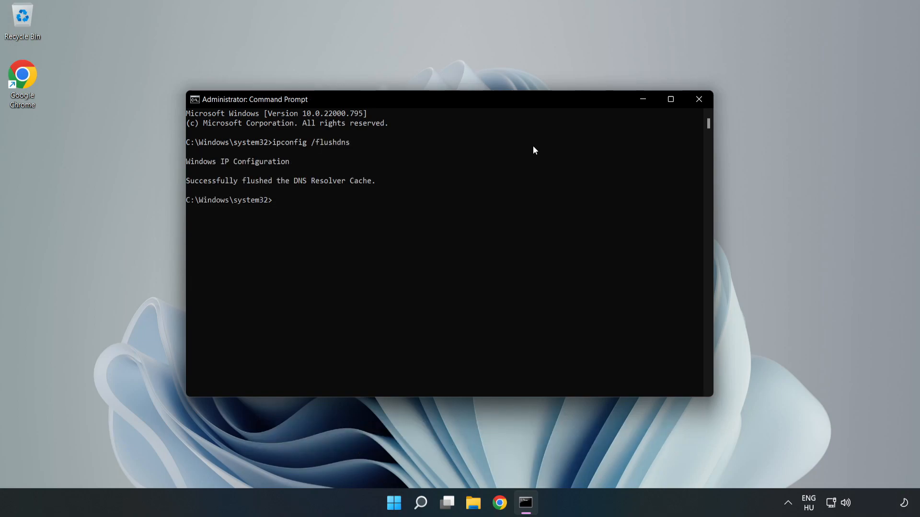
type("nets")
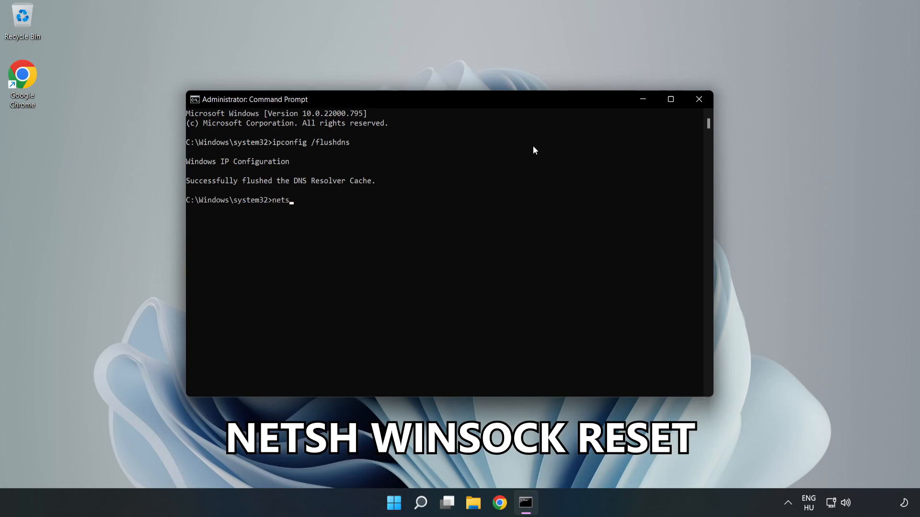
type("h winso")
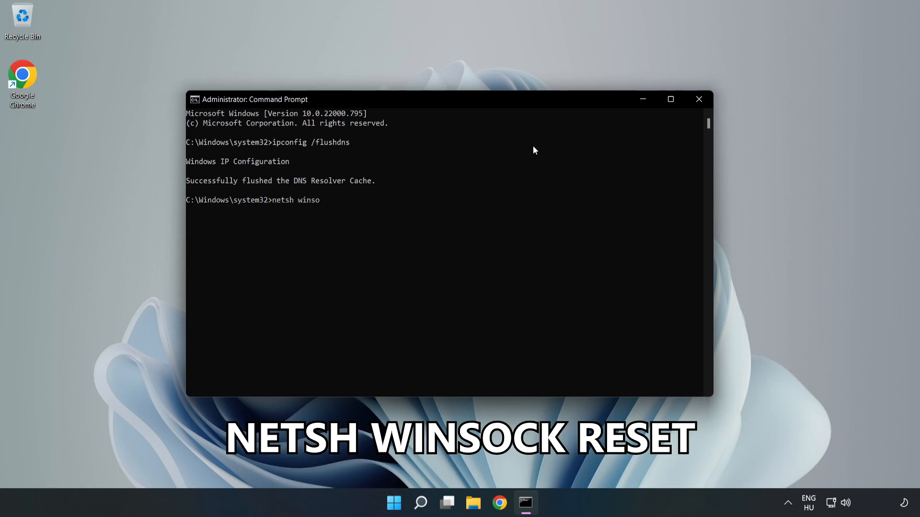
type("ck reset")
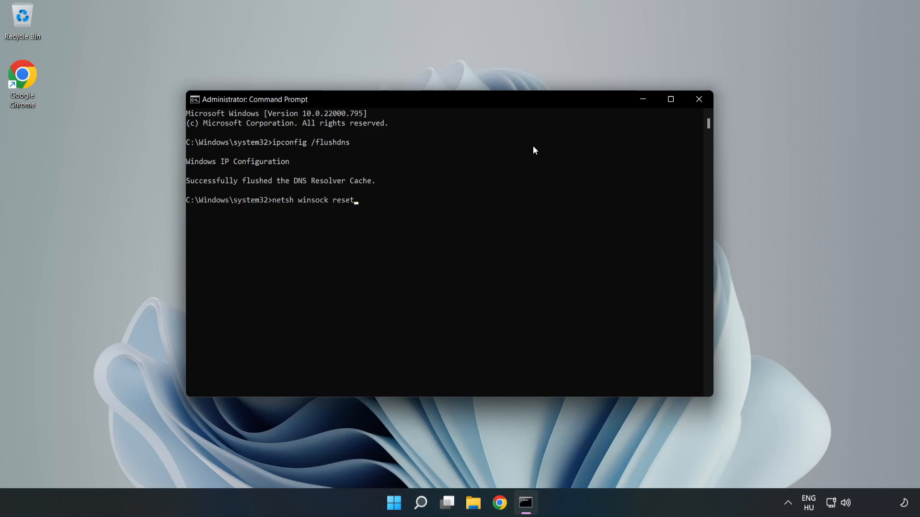
key("Return")
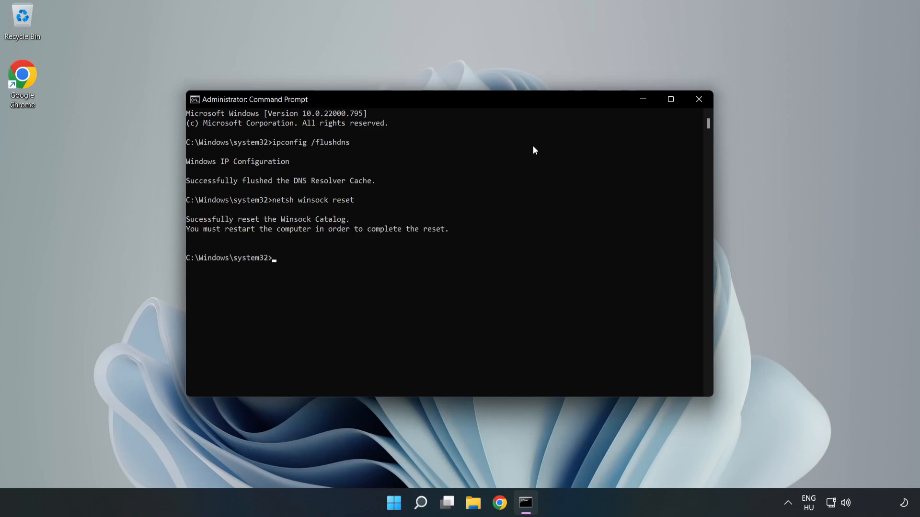
- Exit the administrator Command Prompt
type("e")
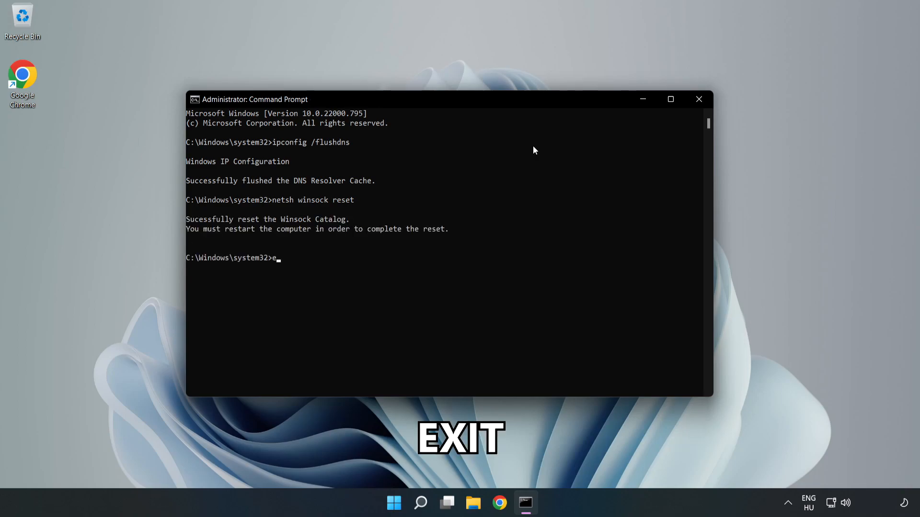
type("xit")
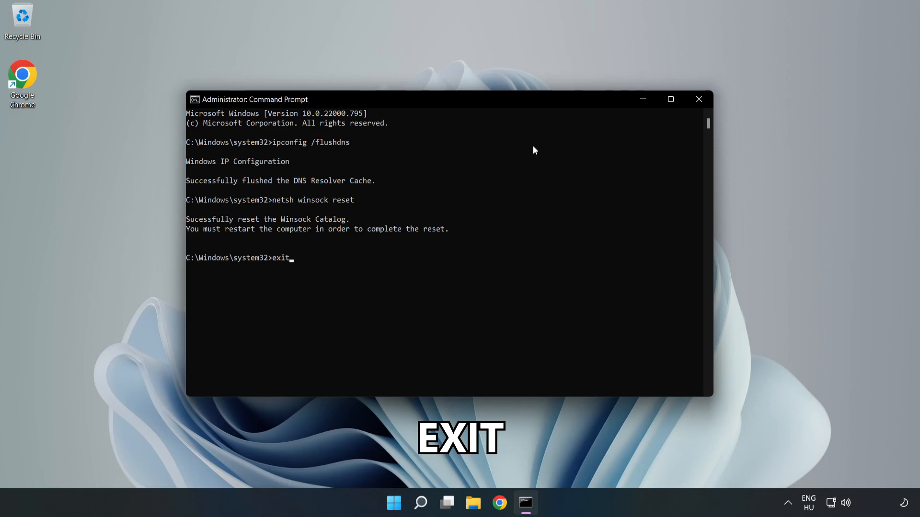
key("Return")
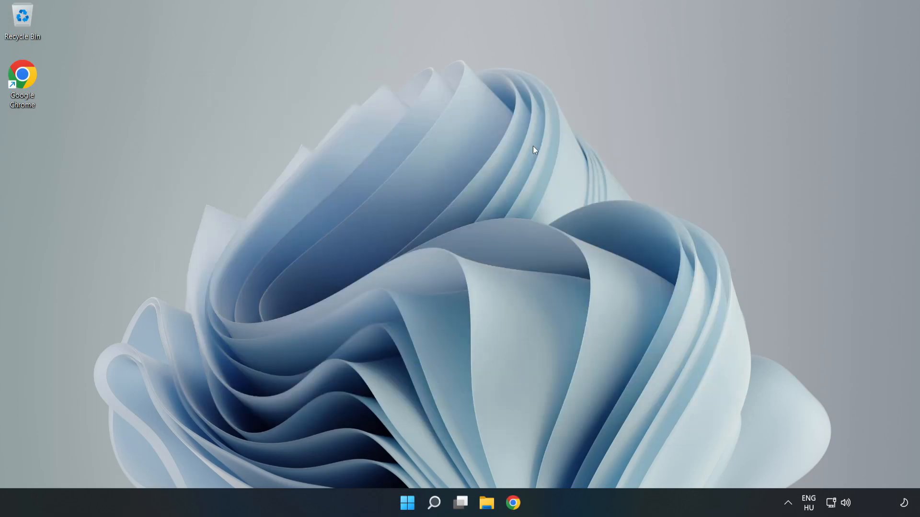
mouse_move(839, 509)
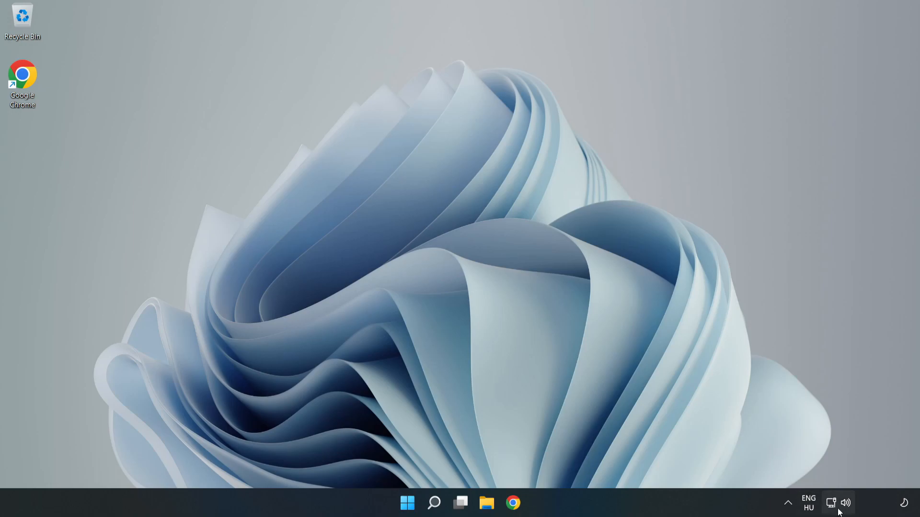
mouse_move(831, 503)
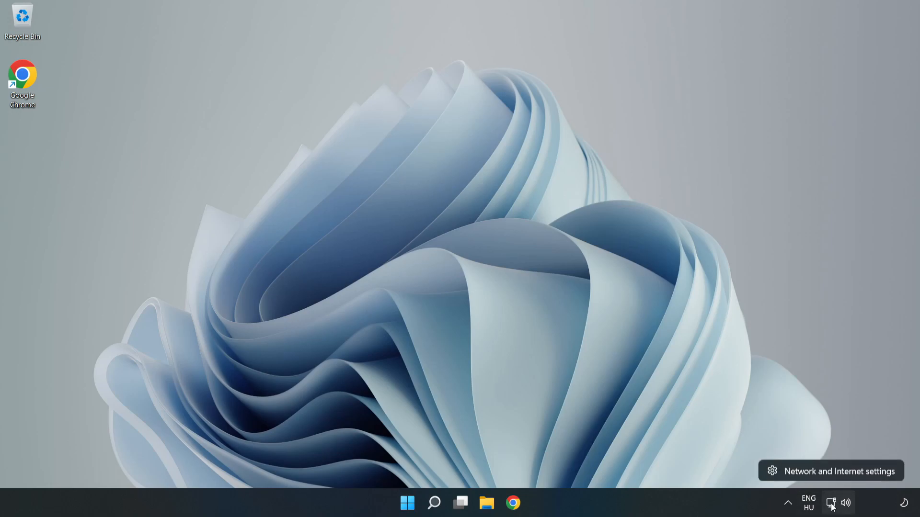
mouse_move(835, 476)
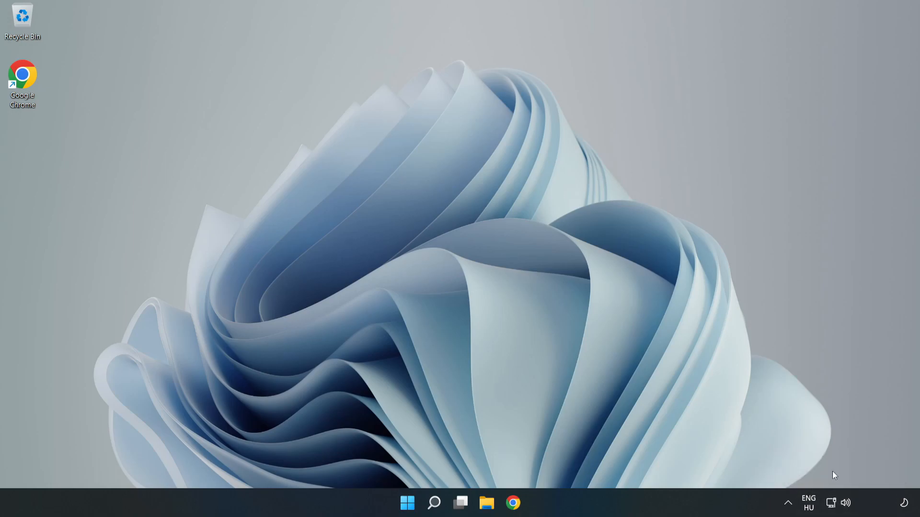
- Go to the Network & internet page in Windows Settings
left_click(525, 503)
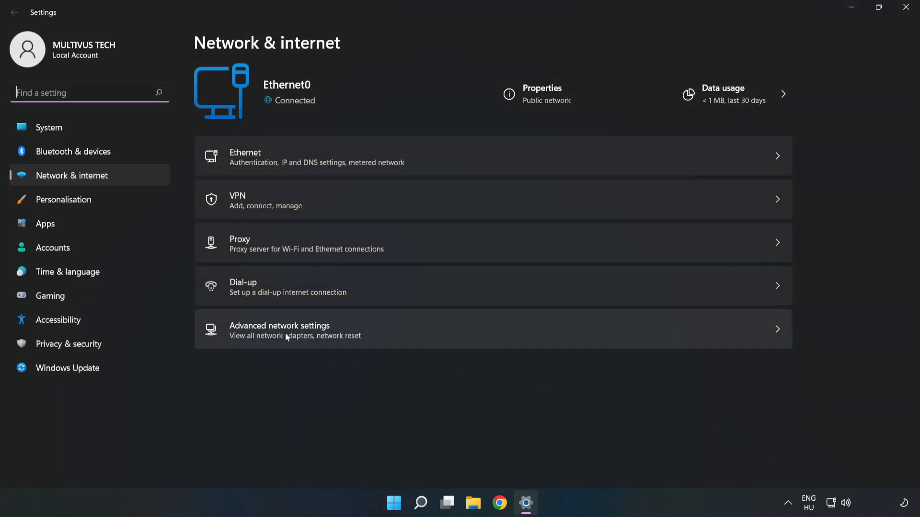
mouse_move(400, 341)
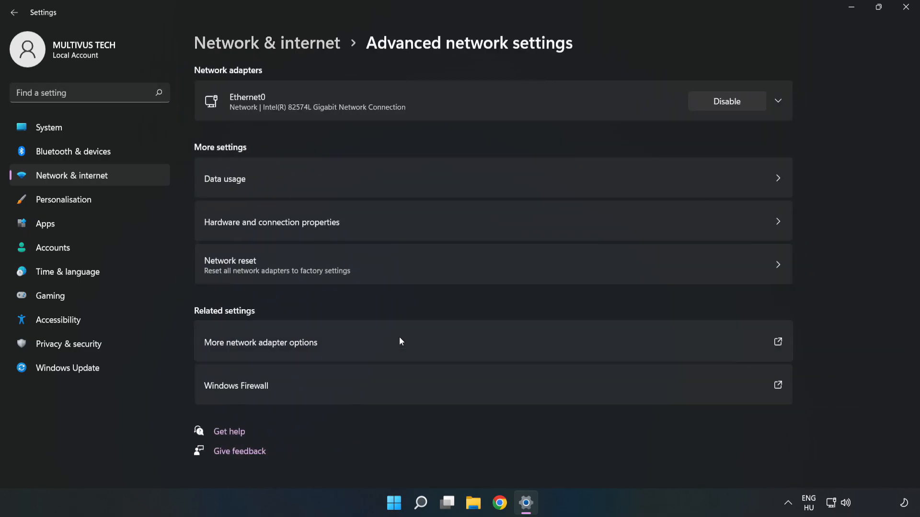
mouse_move(274, 351)
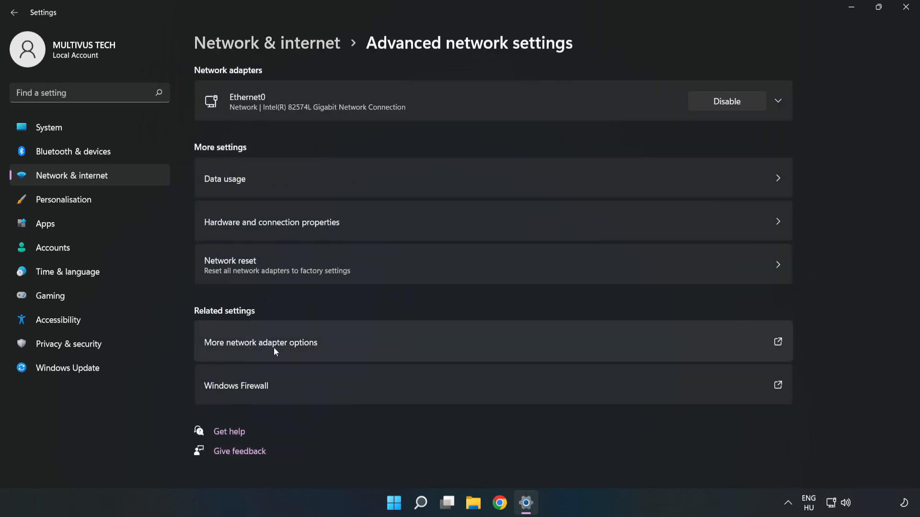
mouse_move(381, 347)
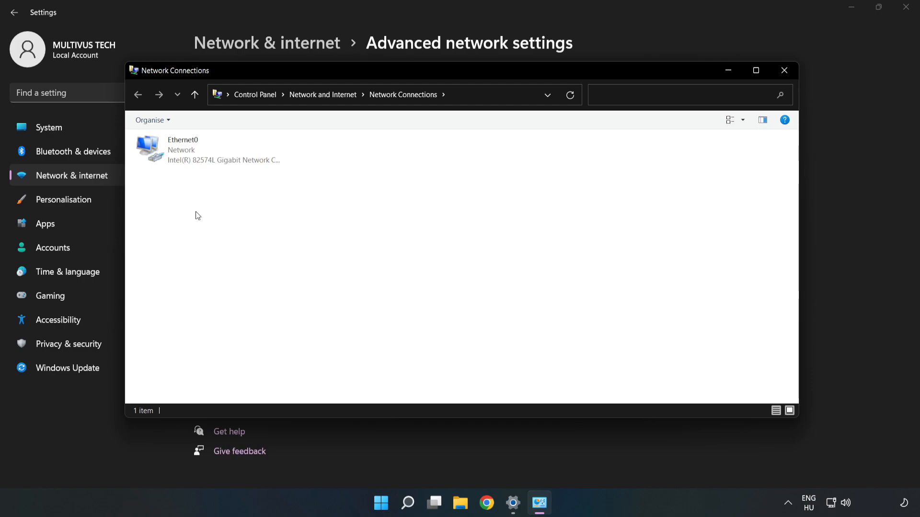
- Bring up the context menu for the Ethernet0 connection to reach its Properties
left_click(208, 149)
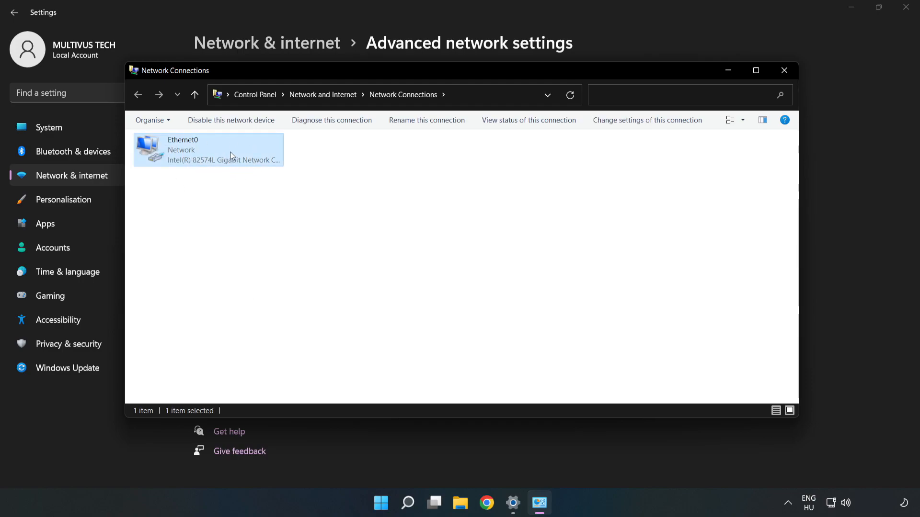
right_click(208, 150)
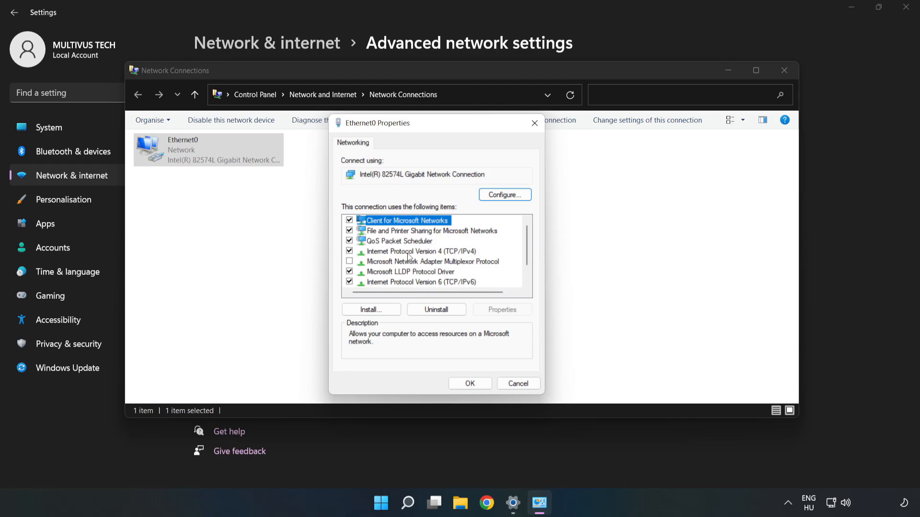
- Select Internet Protocol Version 4 (TCP/IPv4) and open its Properties
left_click(421, 251)
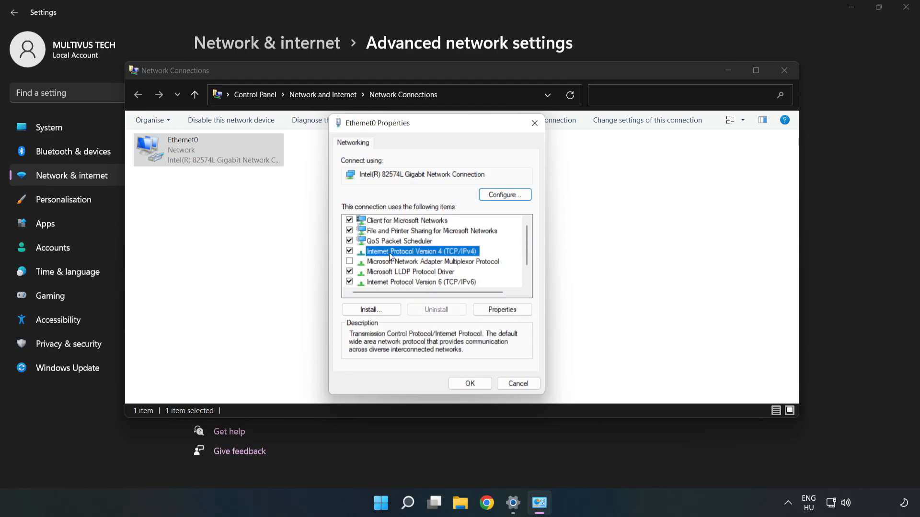
mouse_move(463, 256)
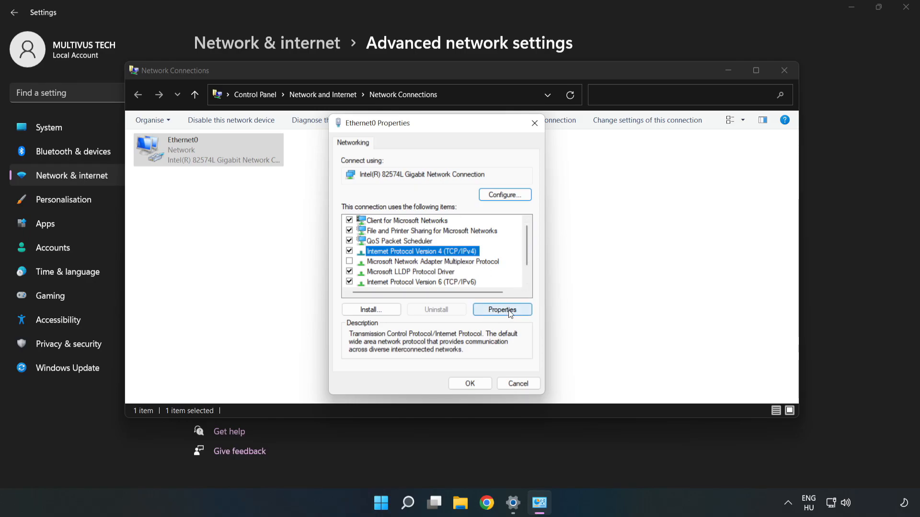
left_click(502, 309)
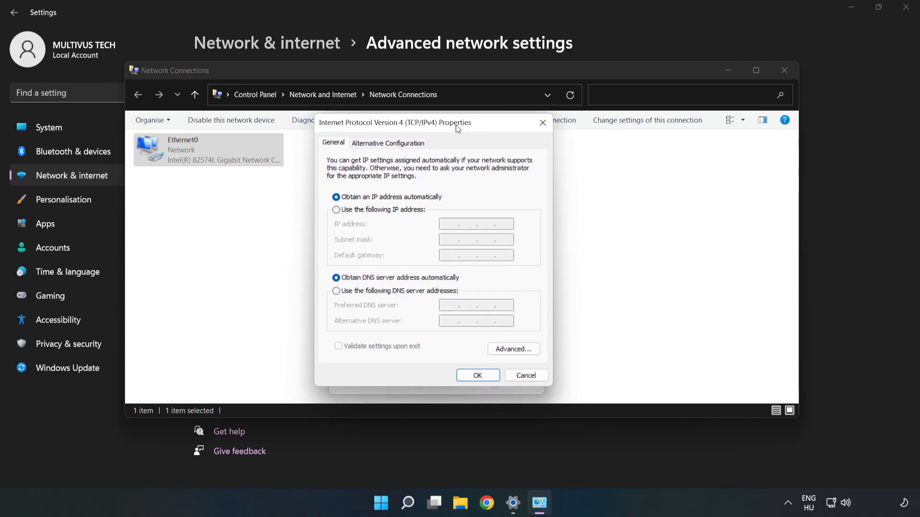
mouse_move(421, 297)
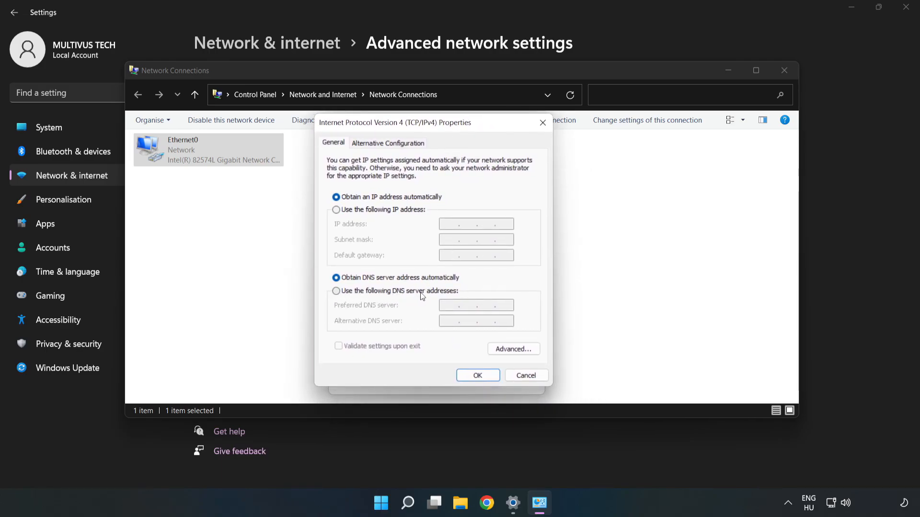
- Enter manual DNS servers: preferred 8.8.8.8 and alternative 8.8.4.4
left_click(337, 292)
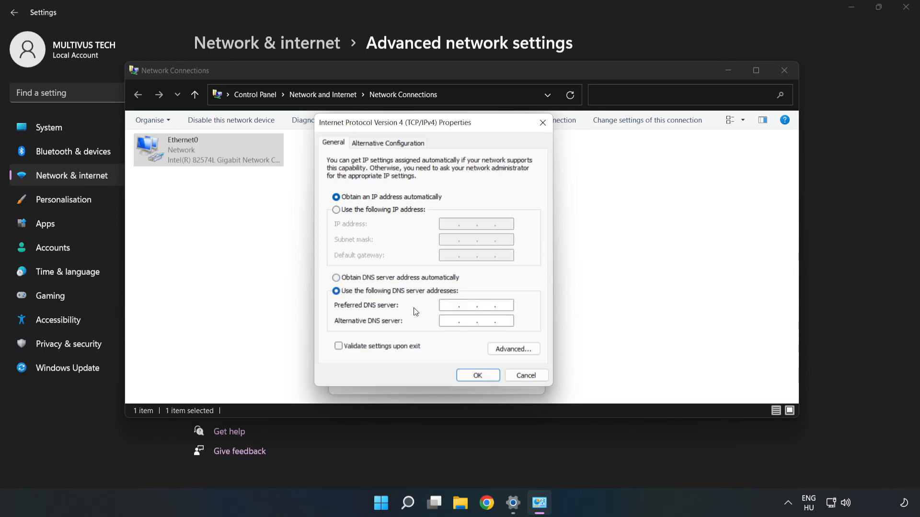
left_click(475, 304)
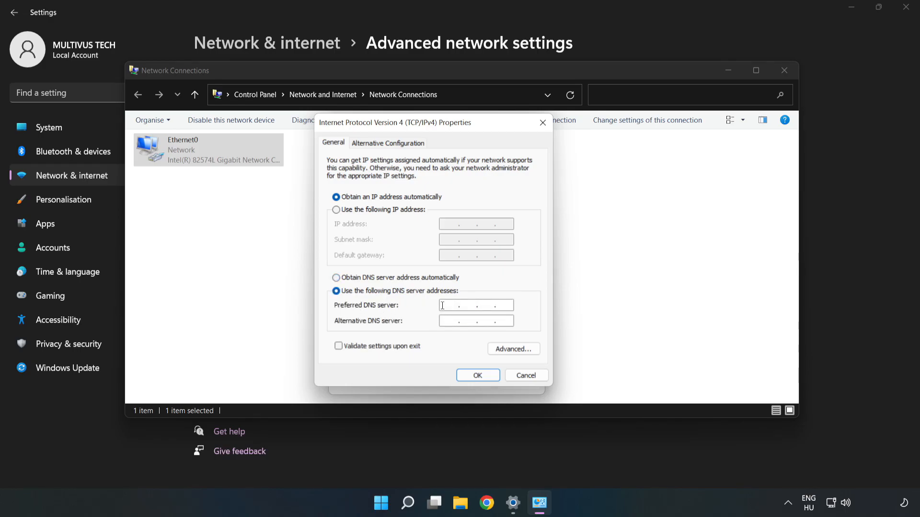
type("8.8.8.")
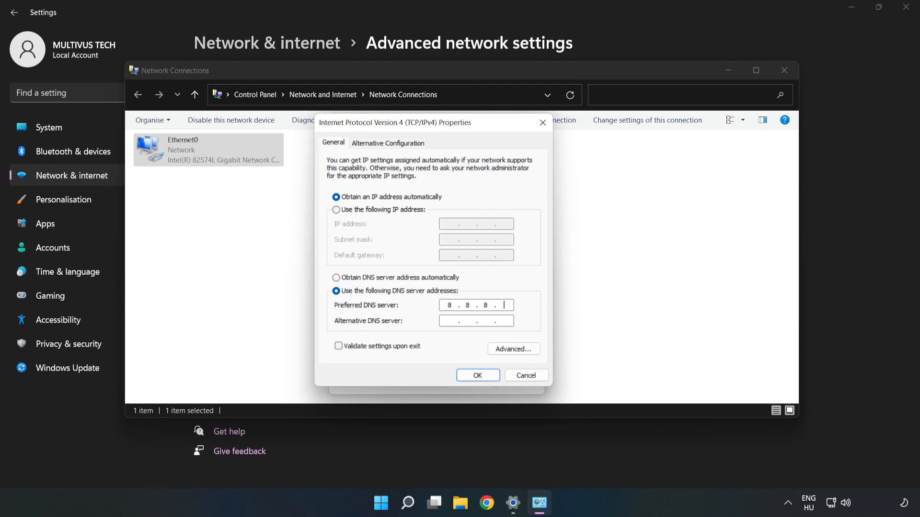
type("8")
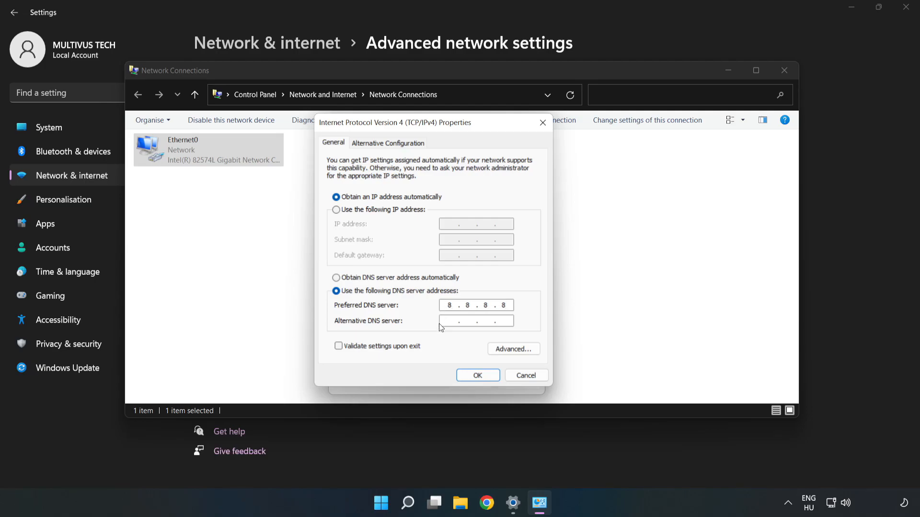
left_click(475, 321)
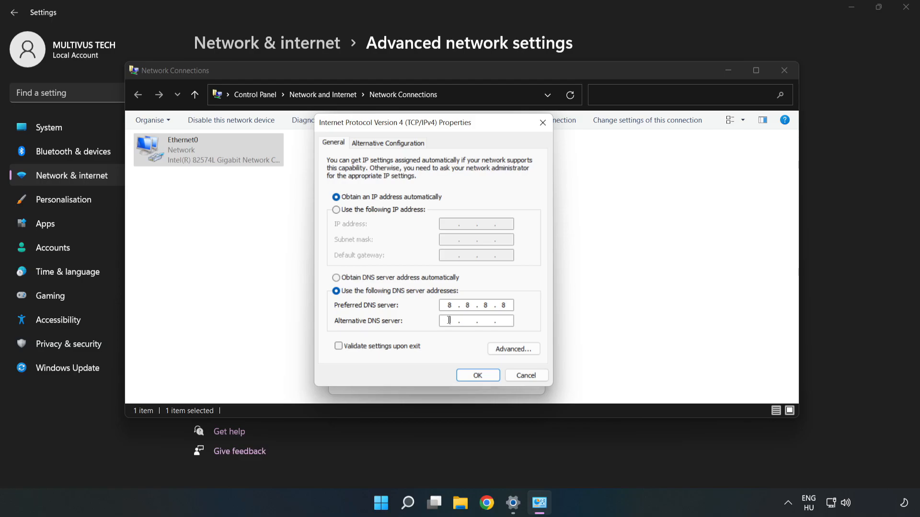
type("8.8..")
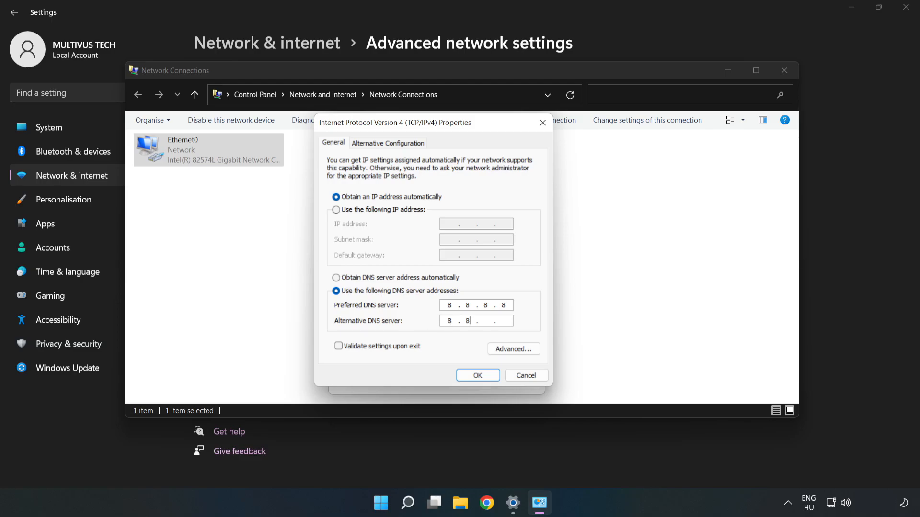
type("4.4")
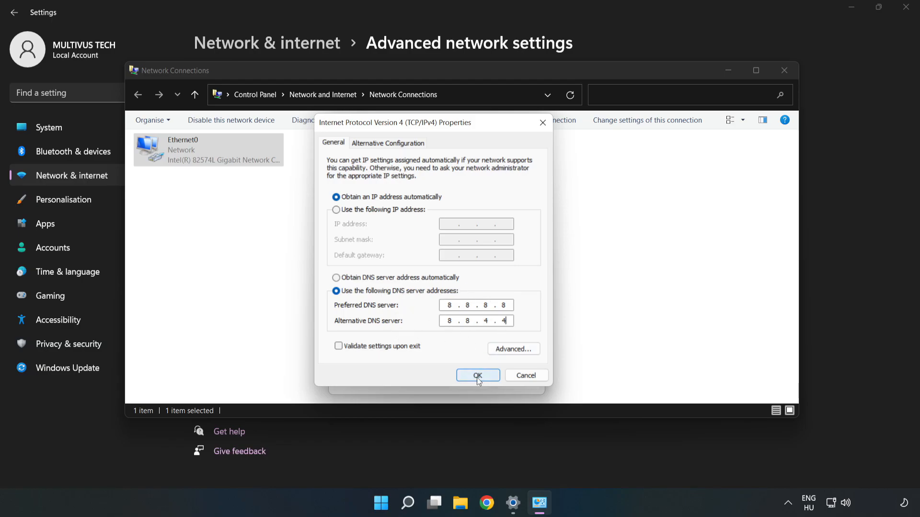
- Confirm the DNS settings and close Ethernet0 Properties, Network Connections and Settings
left_click(477, 375)
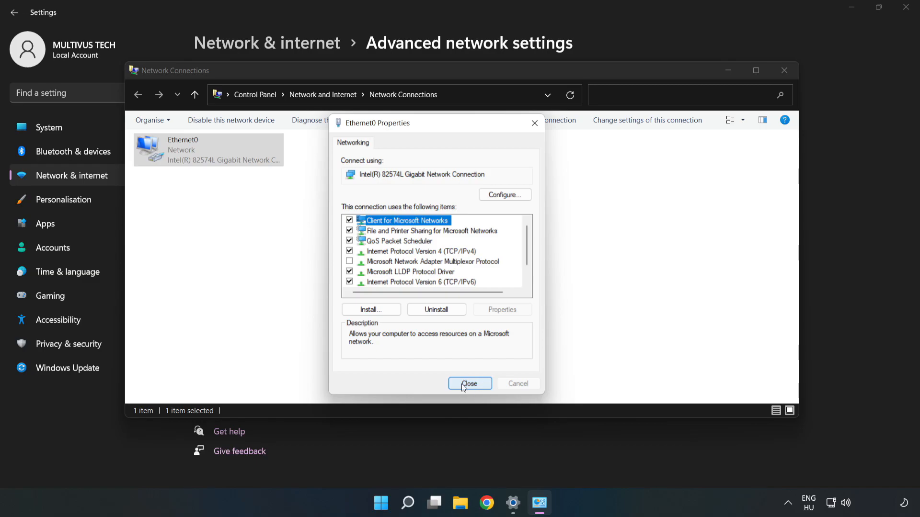
left_click(470, 384)
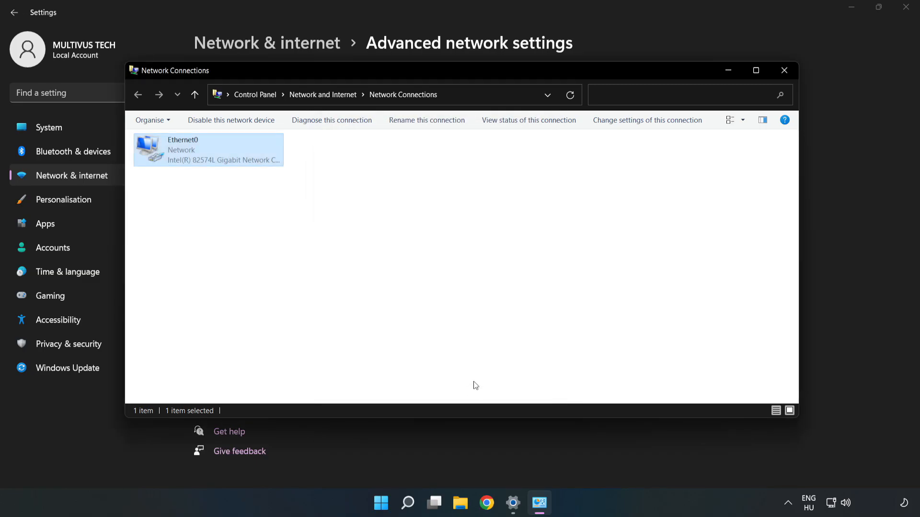
left_click(785, 70)
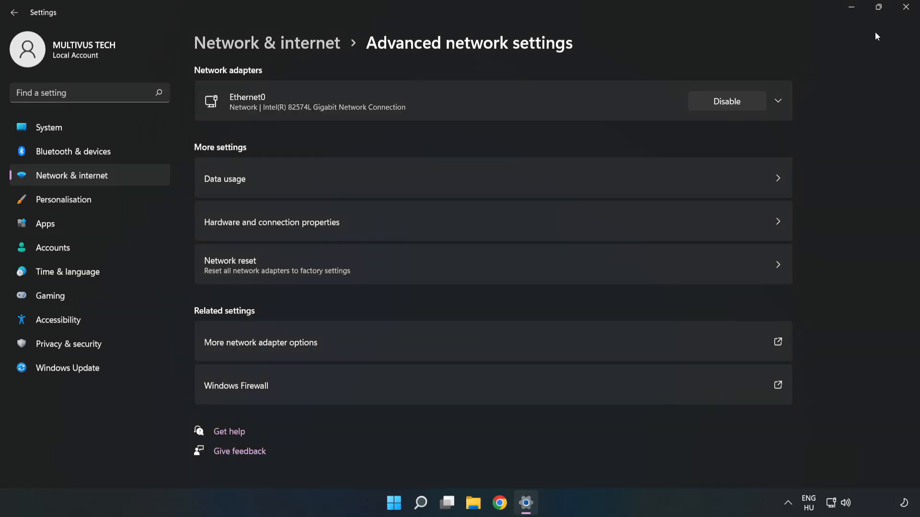
left_click(906, 7)
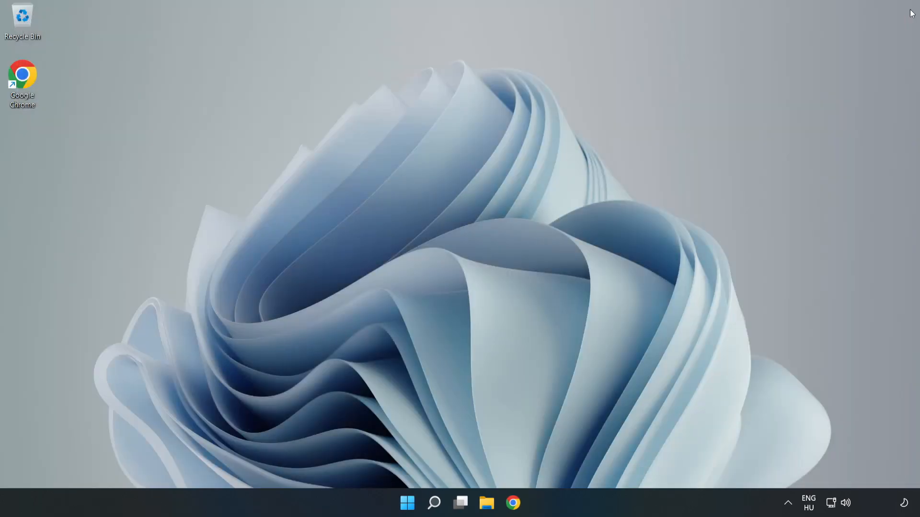
- Show the Start menu's power options to restart the PC
left_click(407, 503)
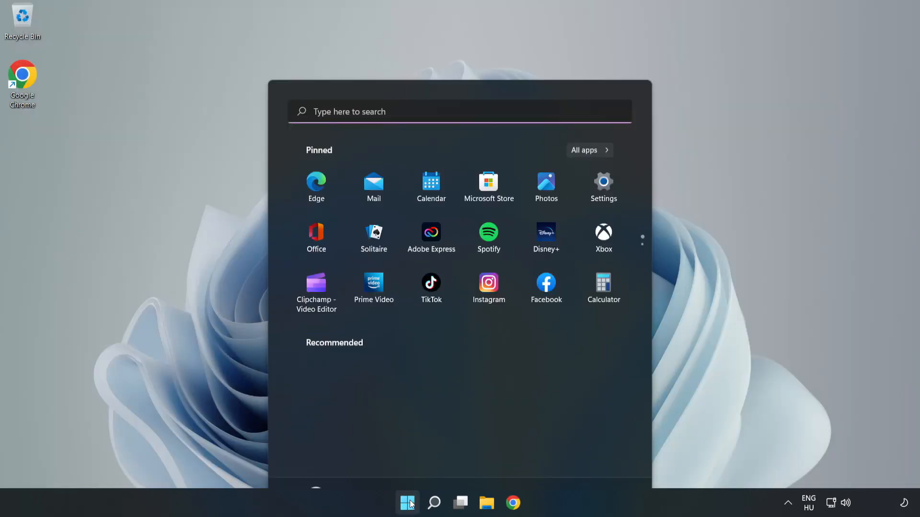
left_click(609, 462)
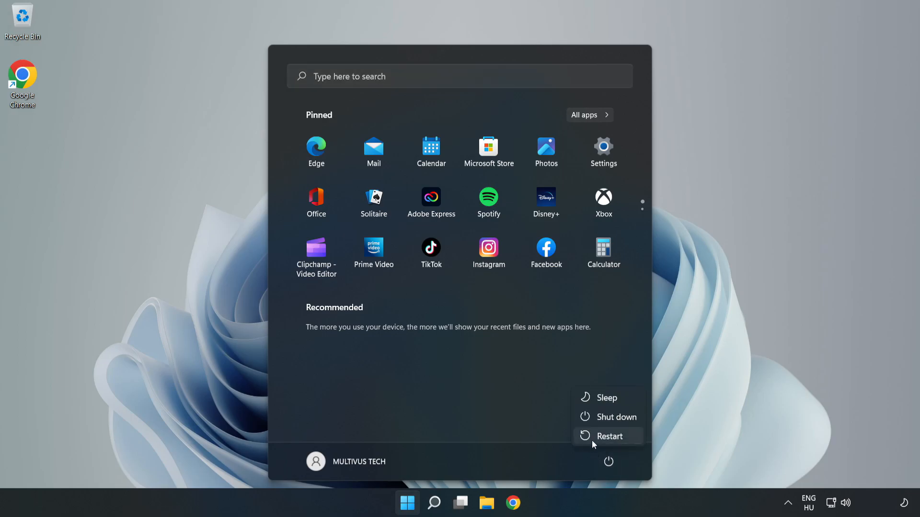